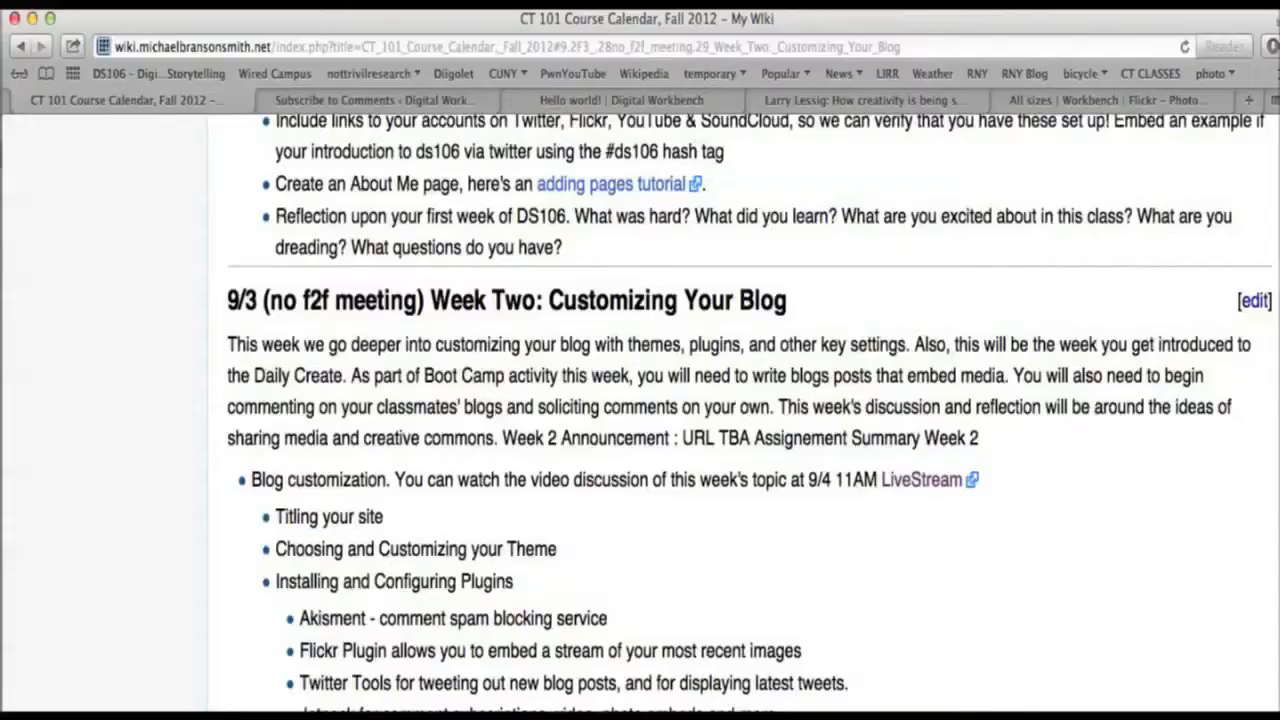
{"action": "scroll", "scroll_direction": "up", "scroll_amount": 3}
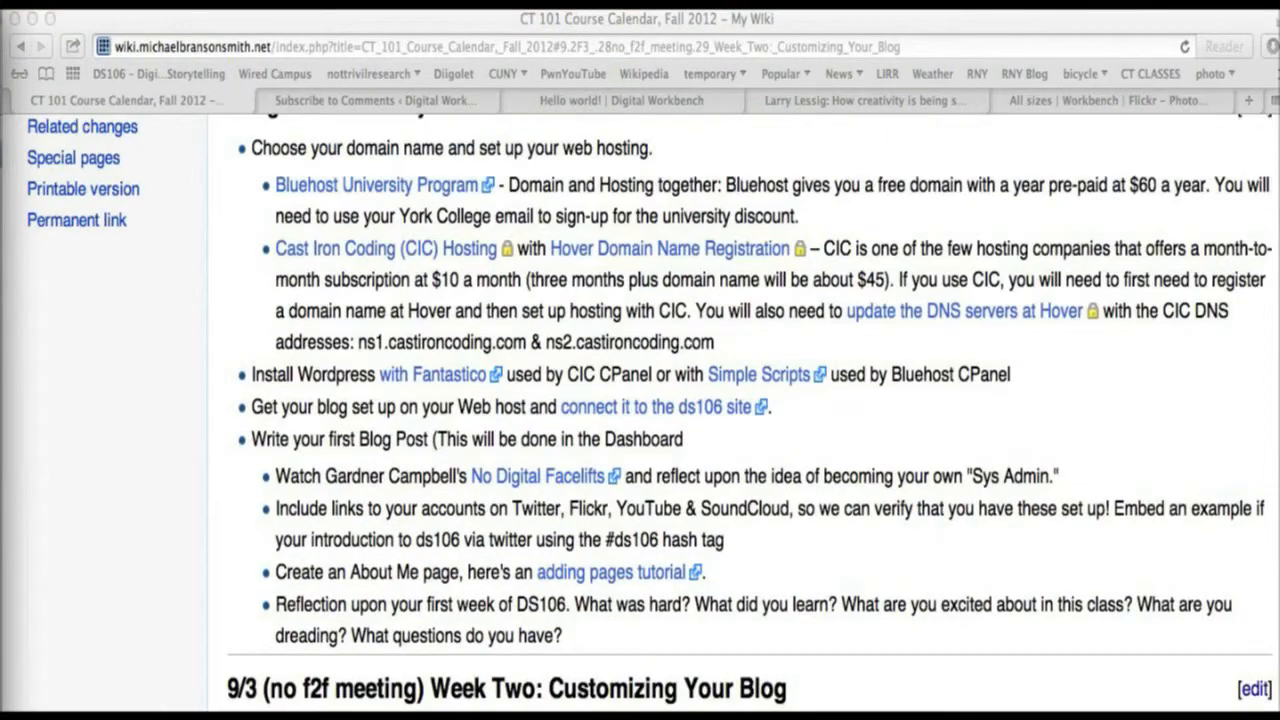
{"action": "scroll", "scroll_direction": "up", "scroll_amount": 3}
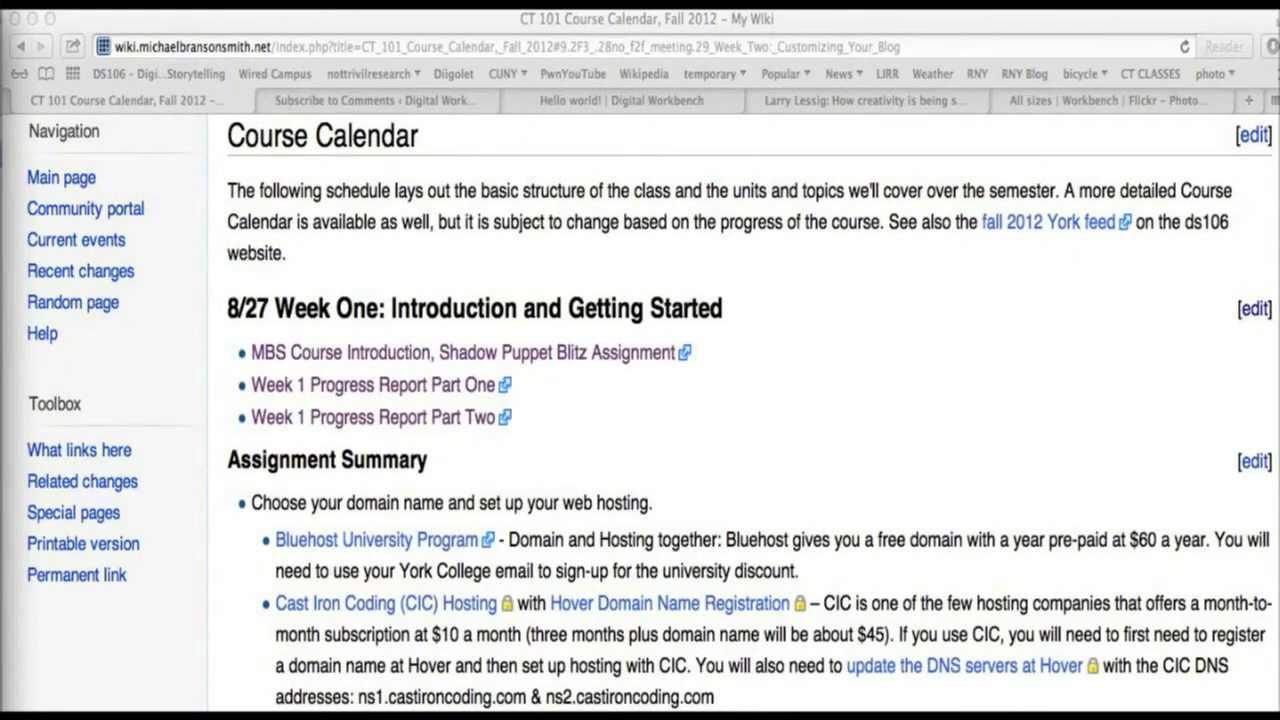
{"action": "scroll", "scroll_direction": "down", "scroll_amount": 3}
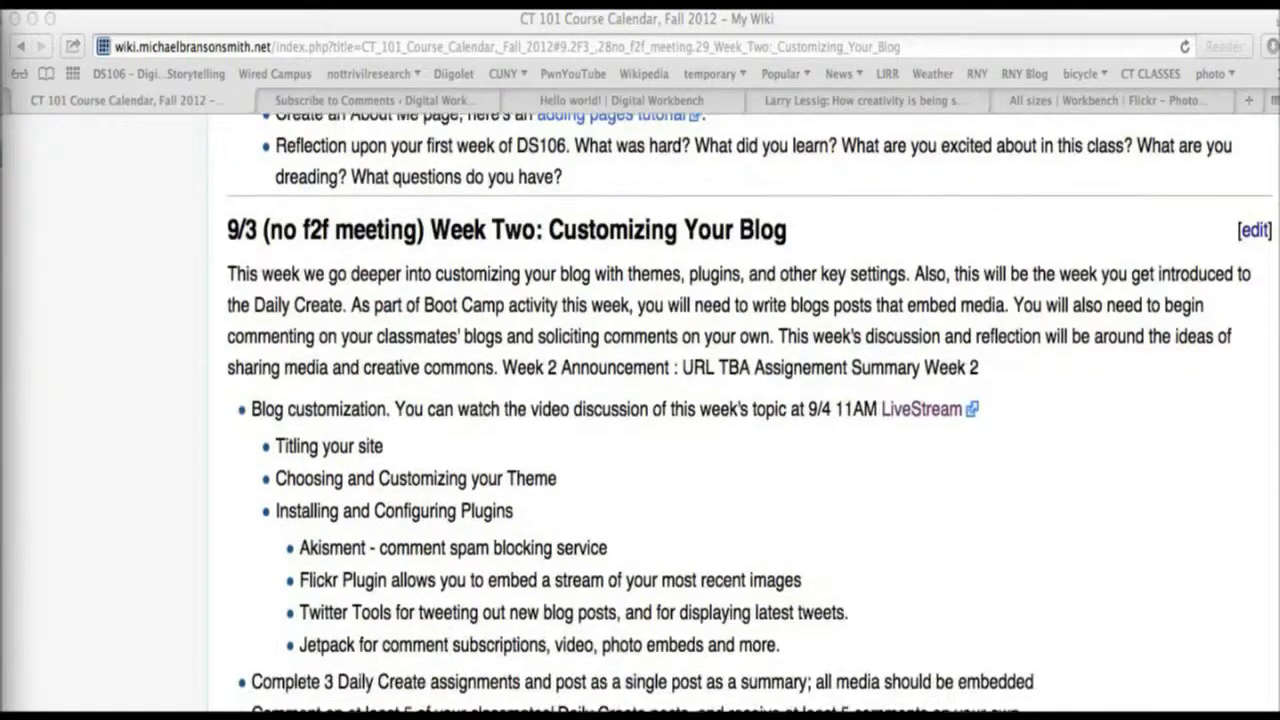
{"action": "scroll", "scroll_direction": "down", "scroll_amount": 3}
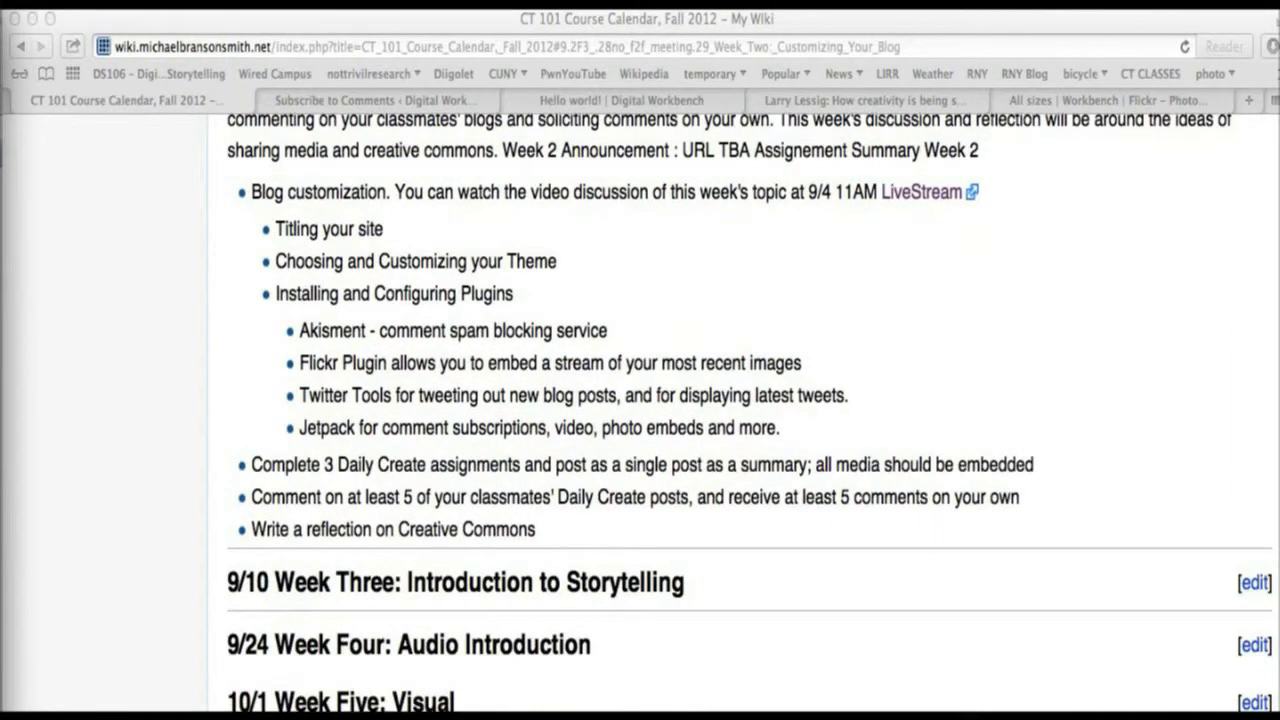
{"action": "scroll", "scroll_direction": "down", "scroll_amount": 3}
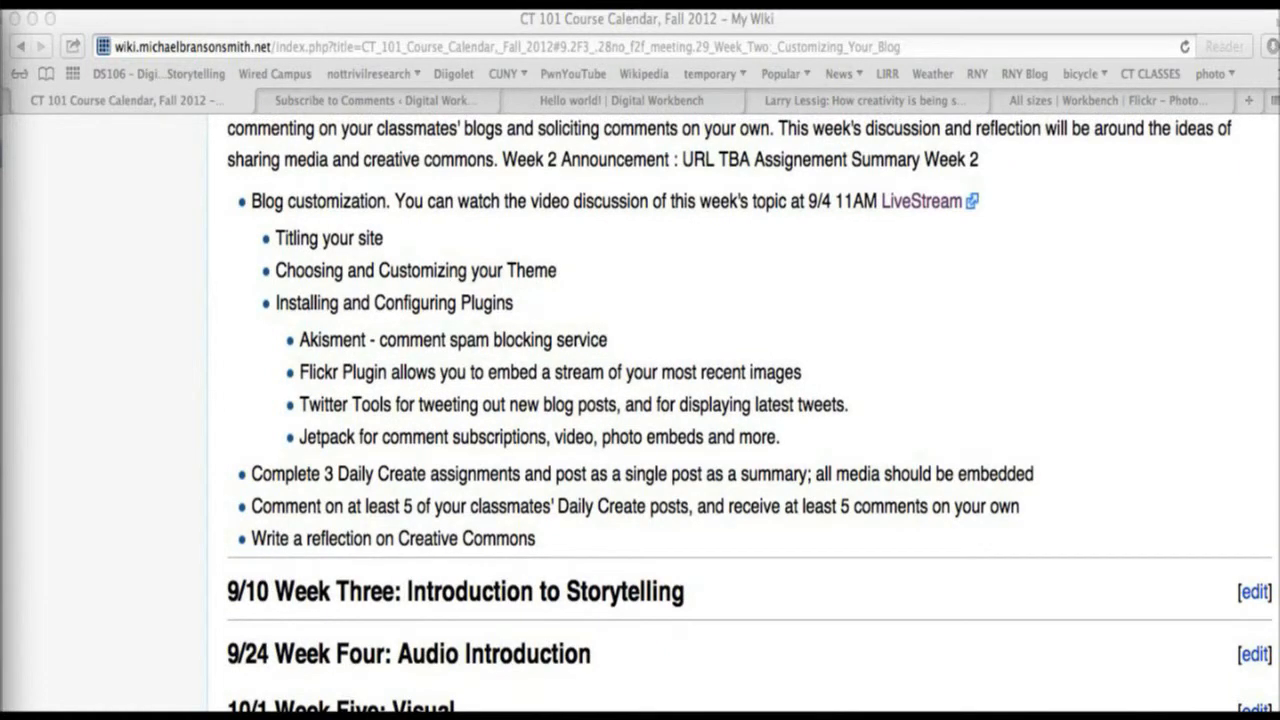